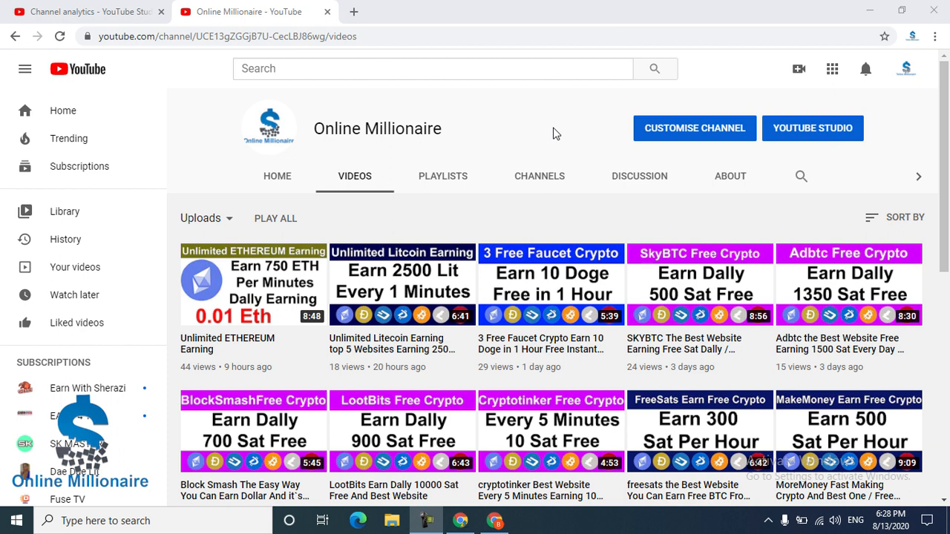
mouse_move(364, 294)
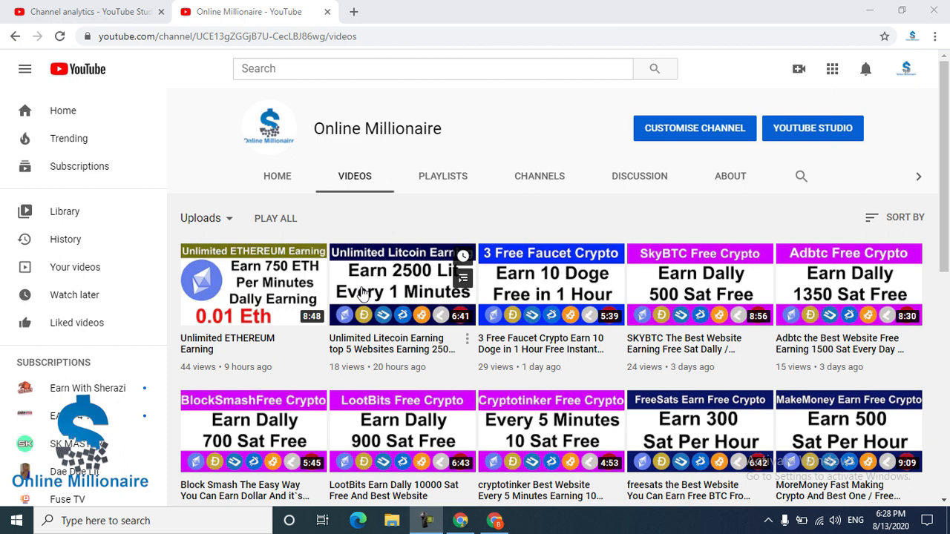
mouse_move(127, 267)
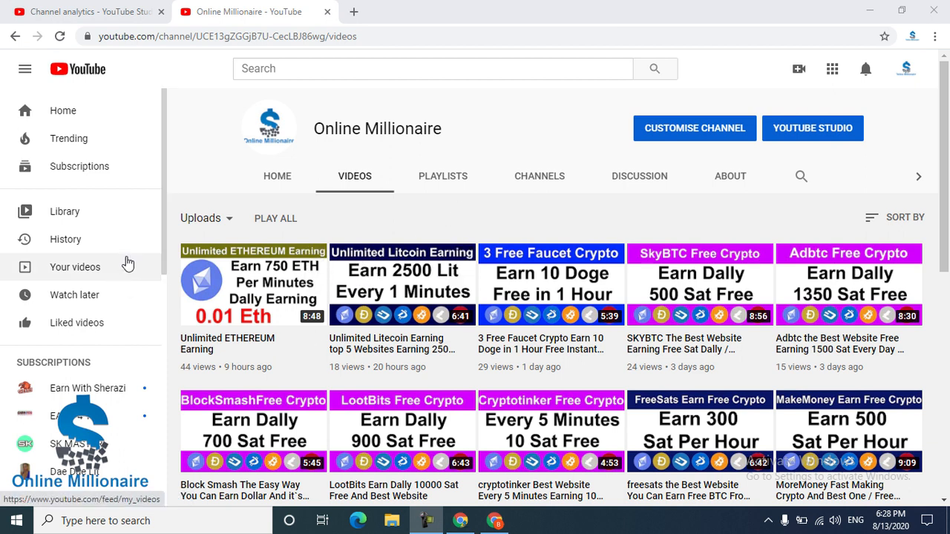
mouse_move(258, 265)
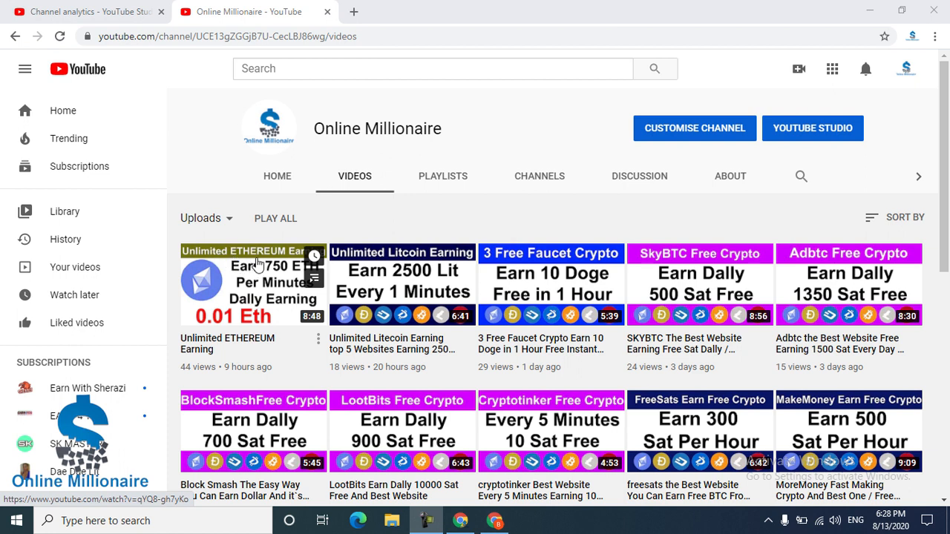
mouse_move(578, 104)
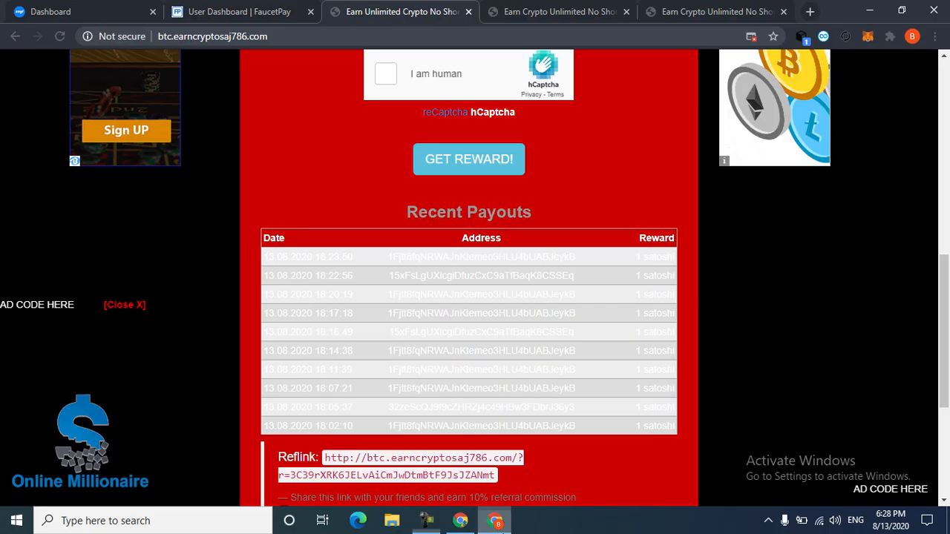
Step: Scroll FaucetPay's coin balances and payouts table, then go back to the earncryptosaj786 BTC faucet
left_click(239, 11)
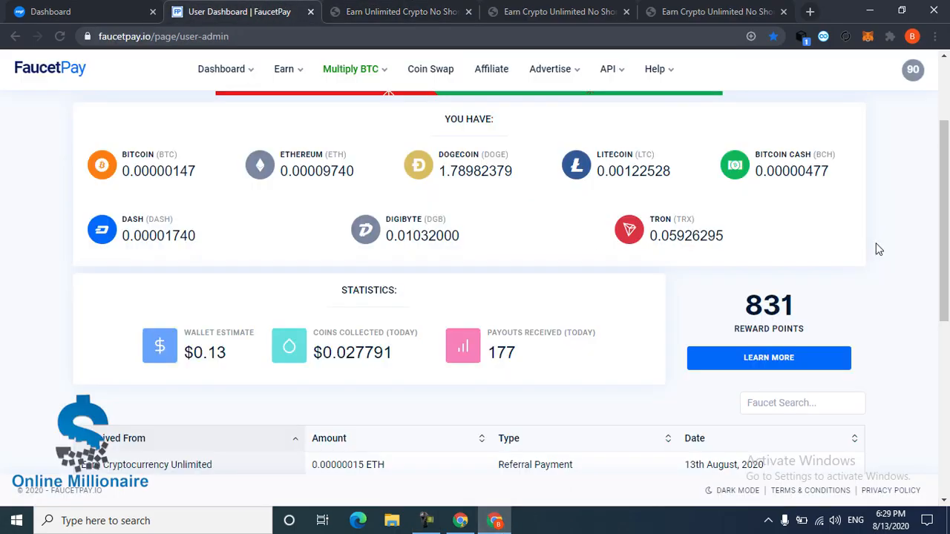
scroll("up", 3)
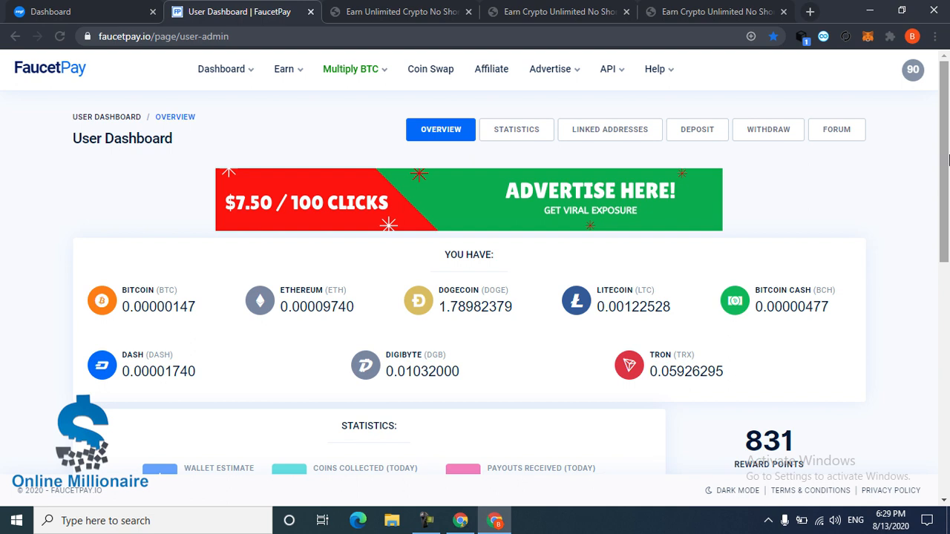
mouse_move(148, 59)
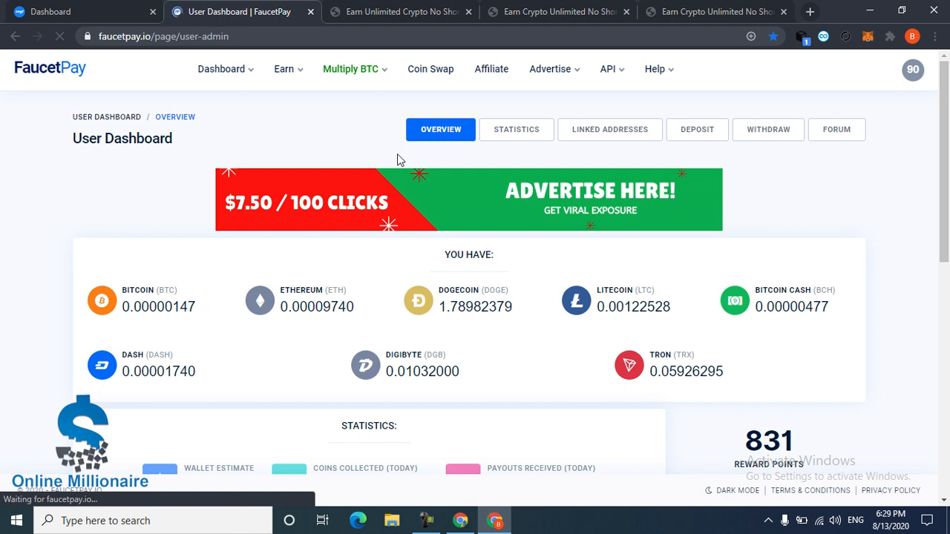
scroll("down", 3)
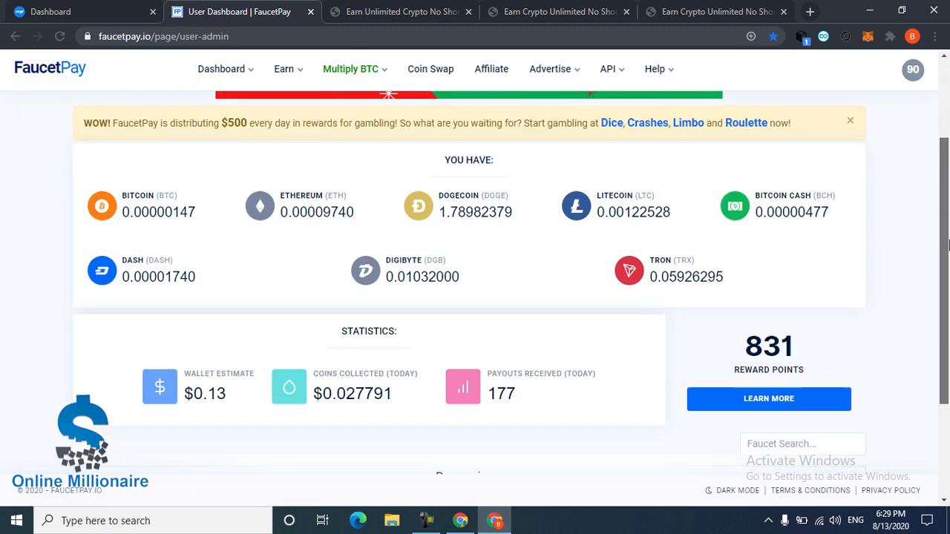
scroll("down", 3)
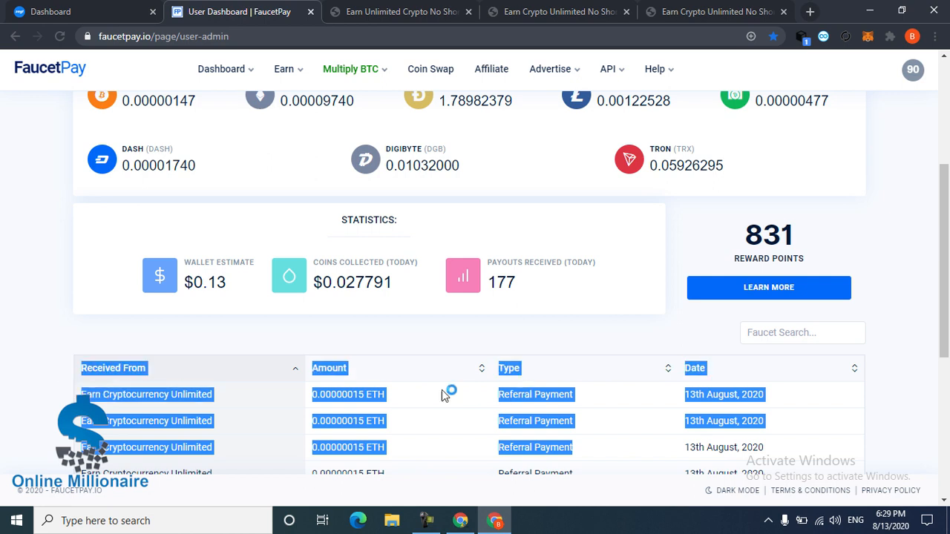
scroll("up", 3)
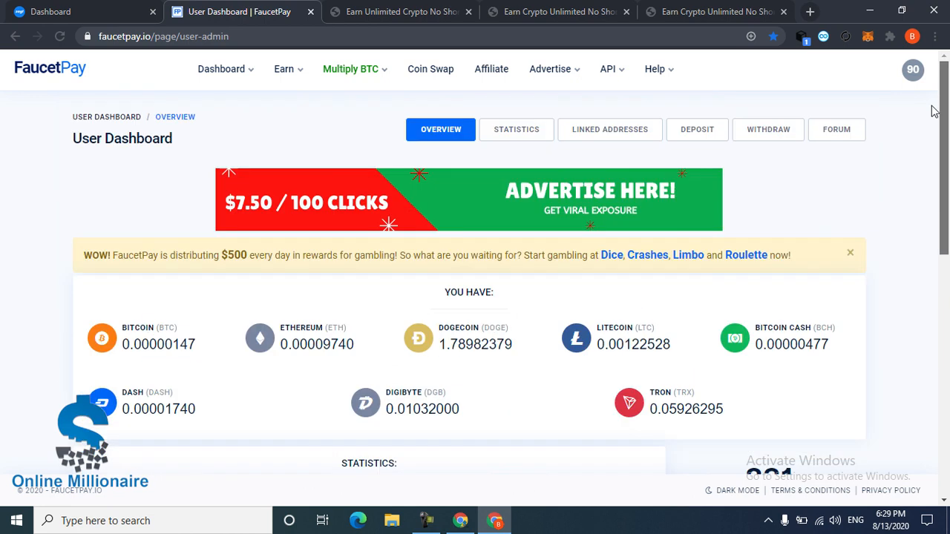
left_click(401, 12)
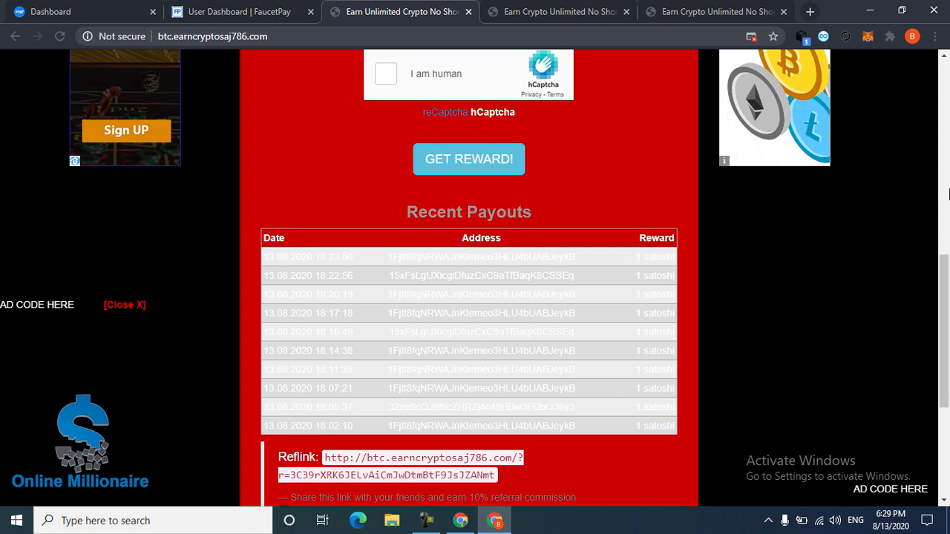
Step: Check the BTC faucet page's balance and payout rate, then return to FaucetPay's dashboard
scroll("up", 3)
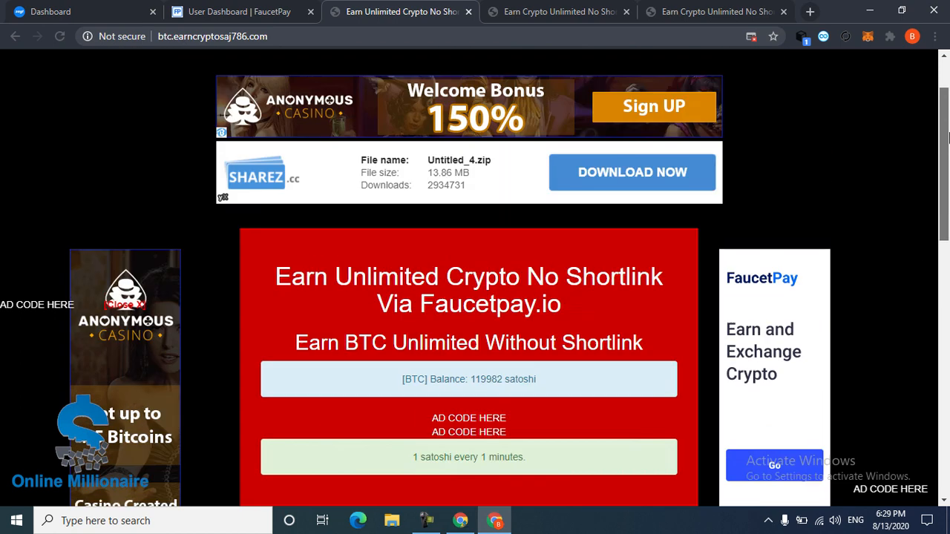
scroll("down", 3)
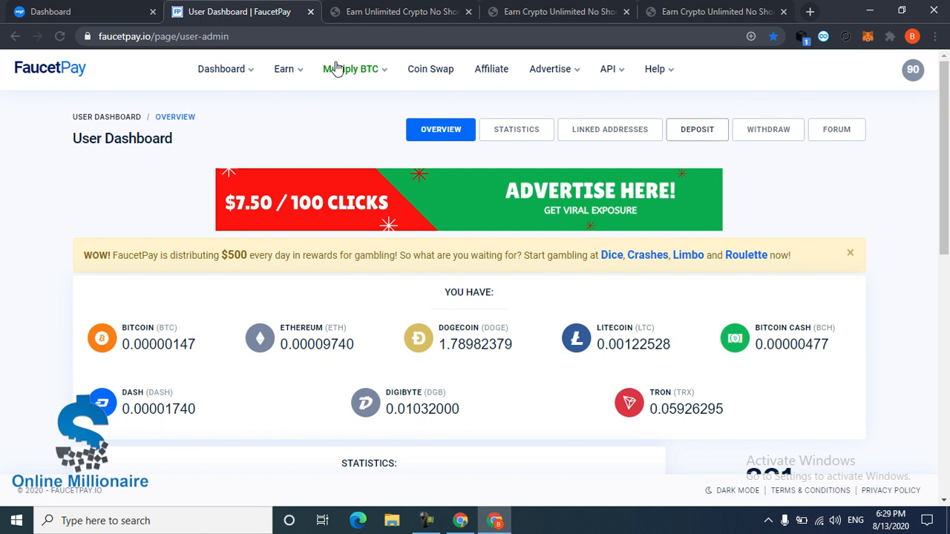
left_click(427, 521)
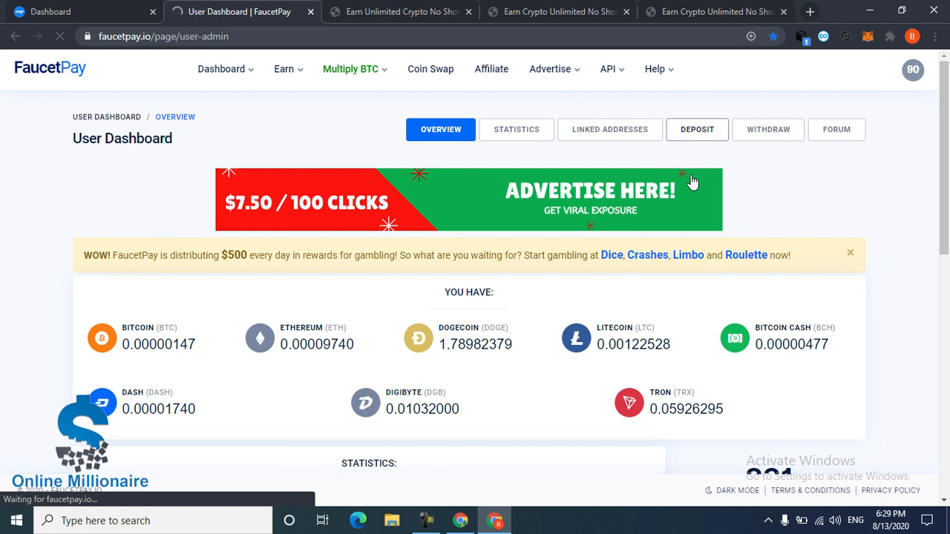
Step: Copy FaucetPay's Bitcoin deposit address from the Deposit page and bring it to the BTC faucet
left_click(696, 129)
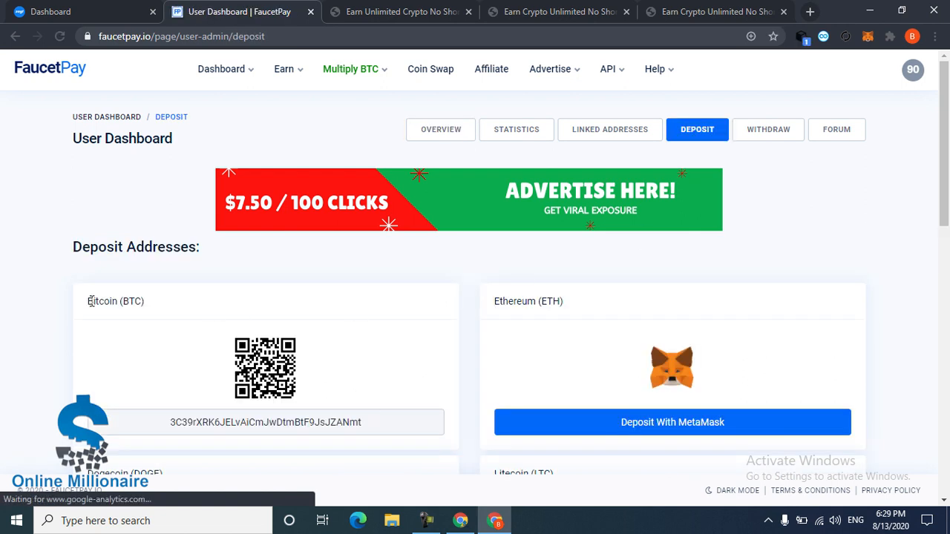
left_click(265, 423)
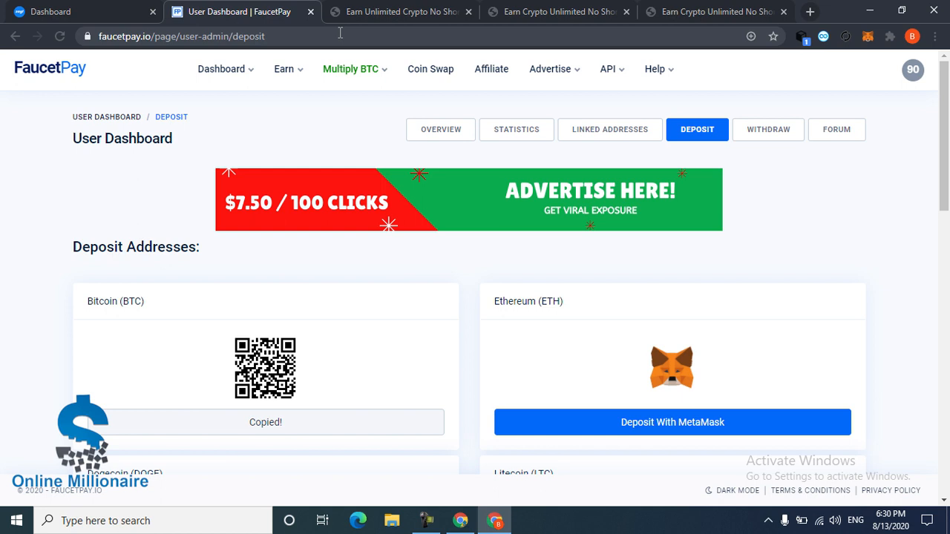
left_click(399, 11)
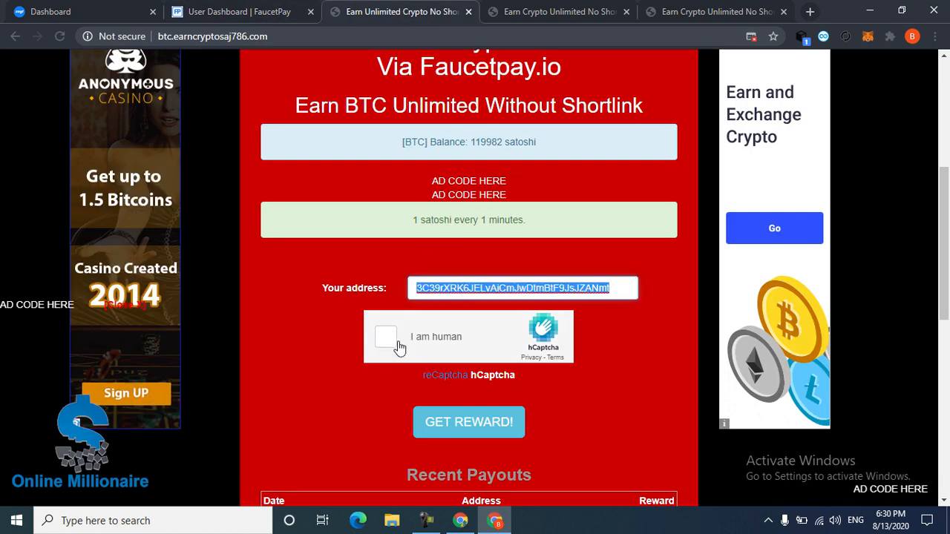
Step: Paste the FaucetPay Bitcoin address into the STRAT and WAVES faucet address fields
left_click(385, 339)
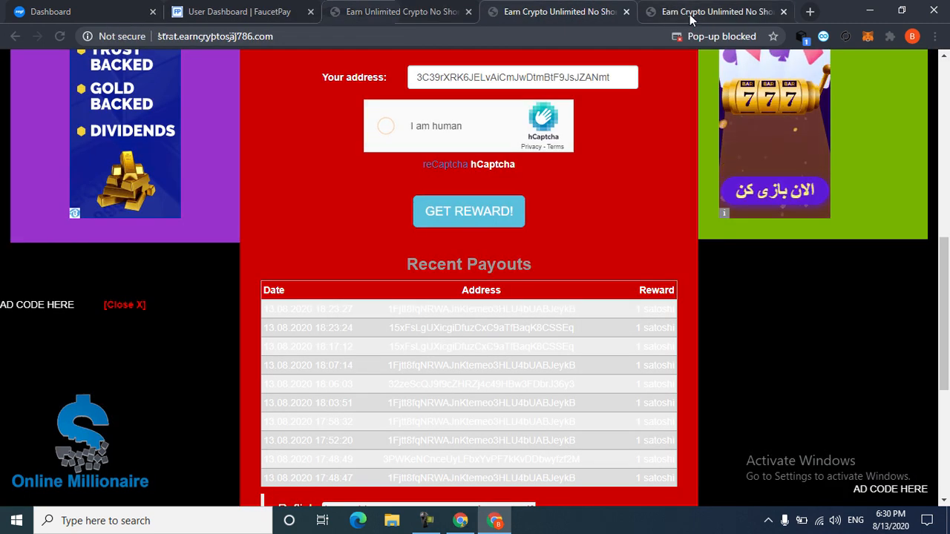
left_click(716, 11)
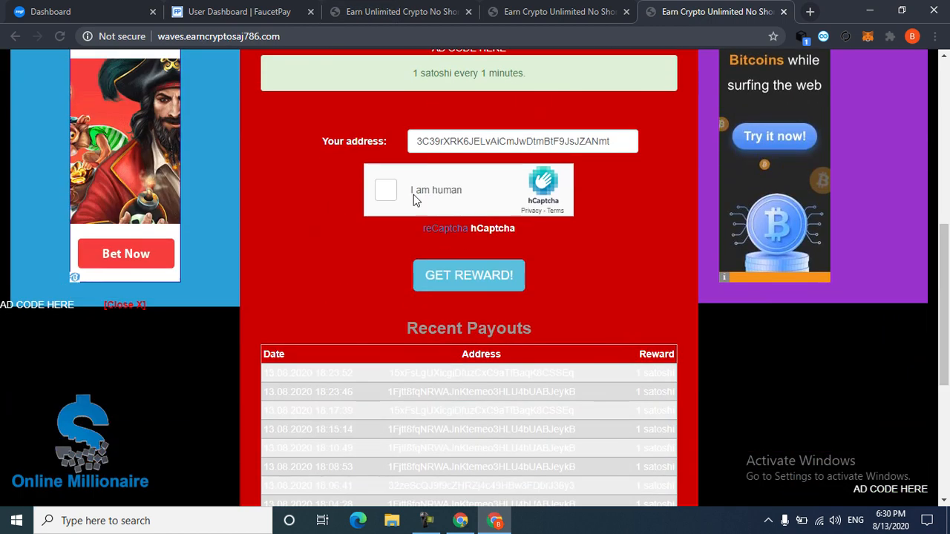
left_click(385, 190)
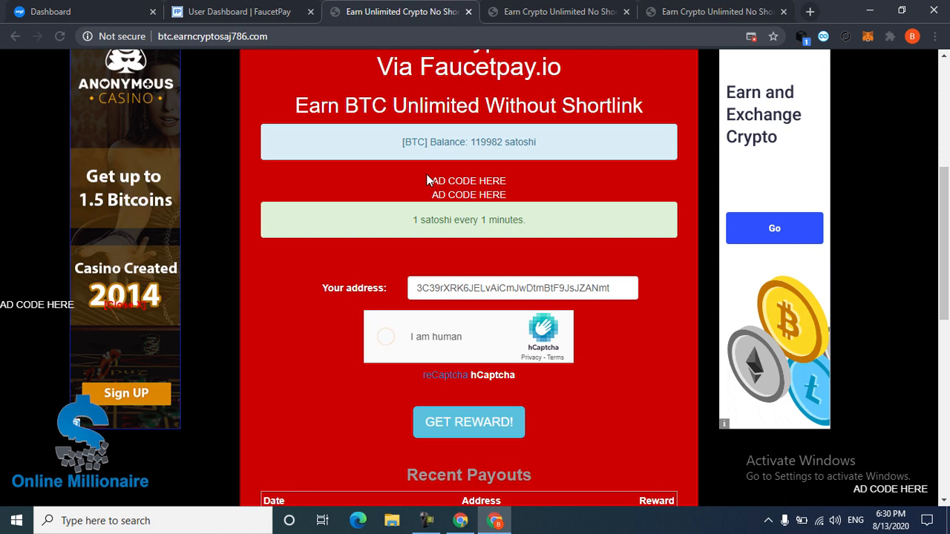
left_click(386, 336)
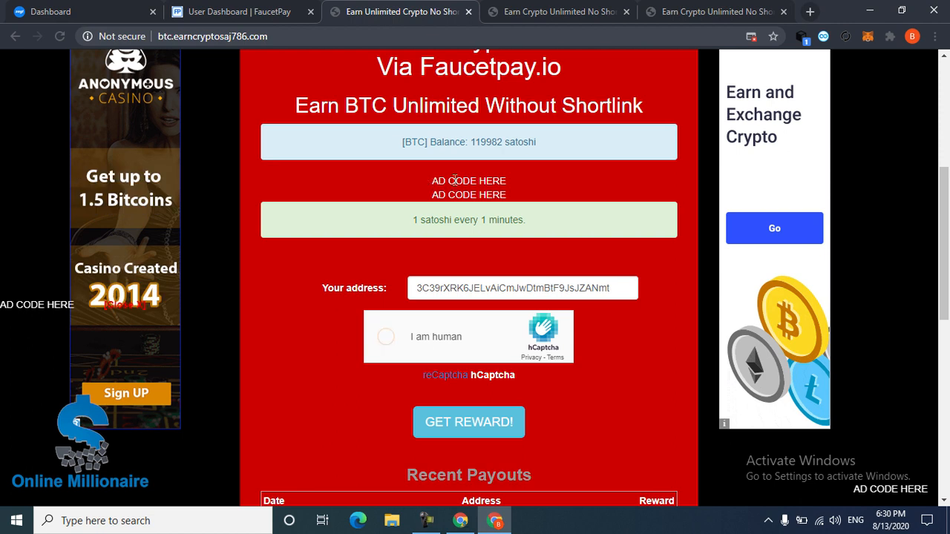
scroll("down", 3)
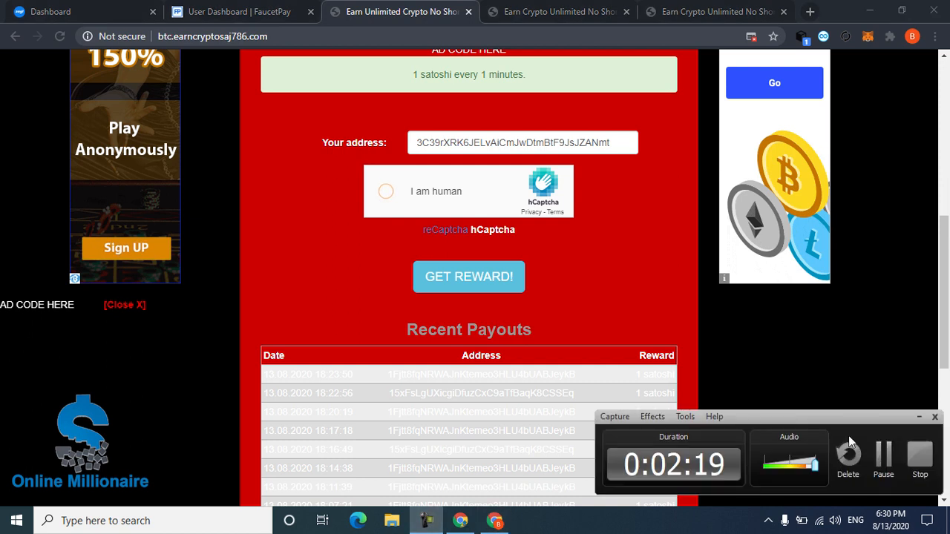
Step: Solve the hCaptcha bicycle image challenges on the BTC, STRAT and WAVES faucet tabs
left_click(386, 191)
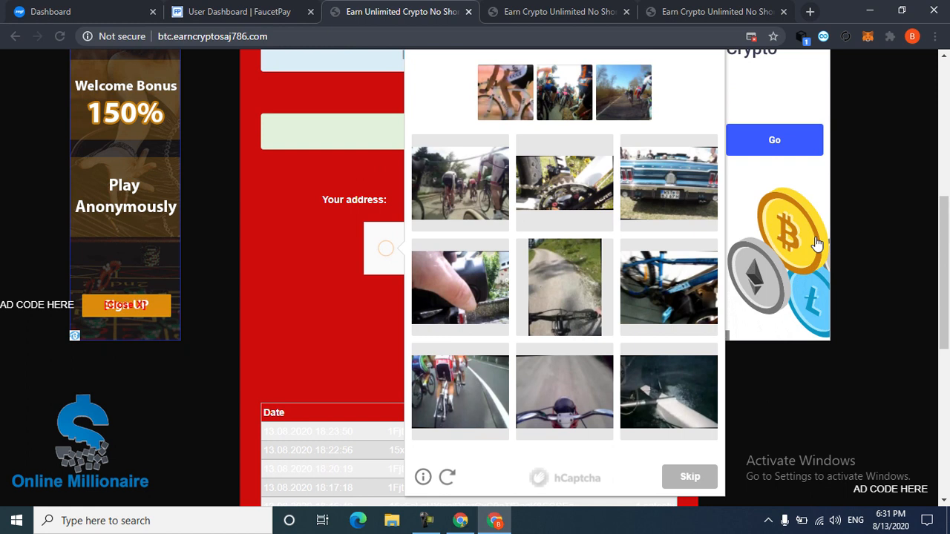
left_click(564, 391)
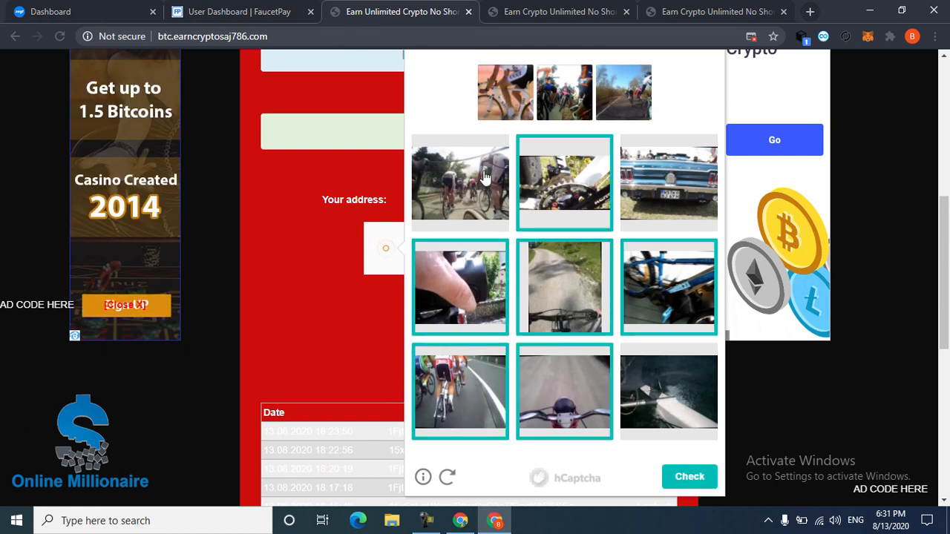
left_click(460, 183)
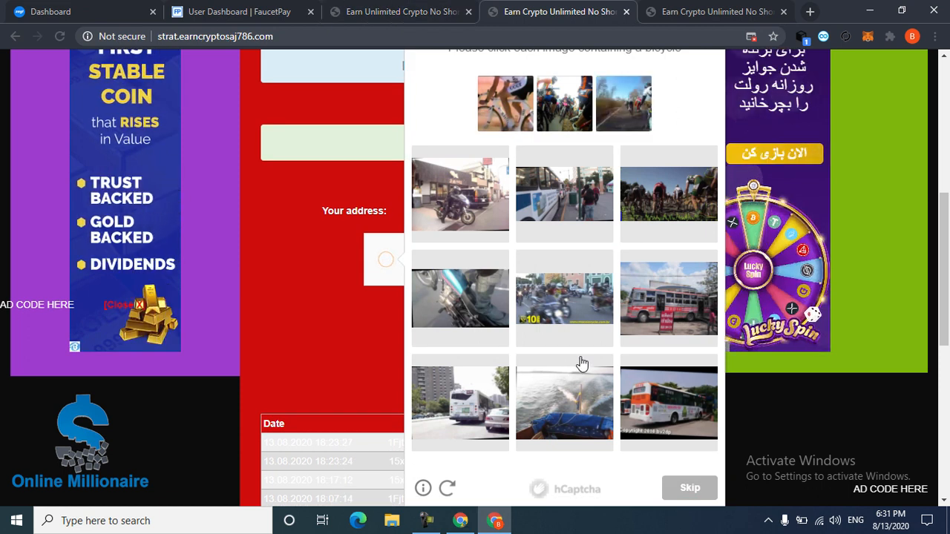
left_click(668, 193)
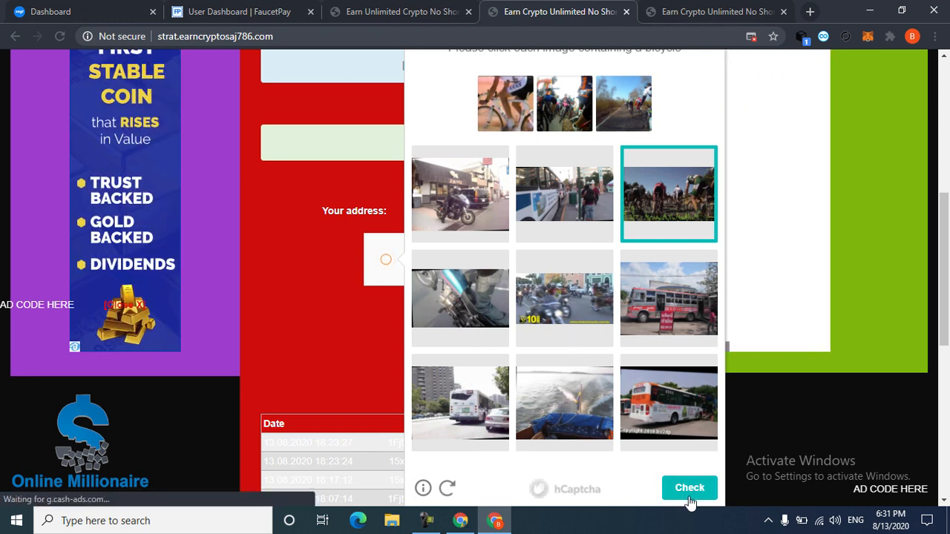
left_click(688, 488)
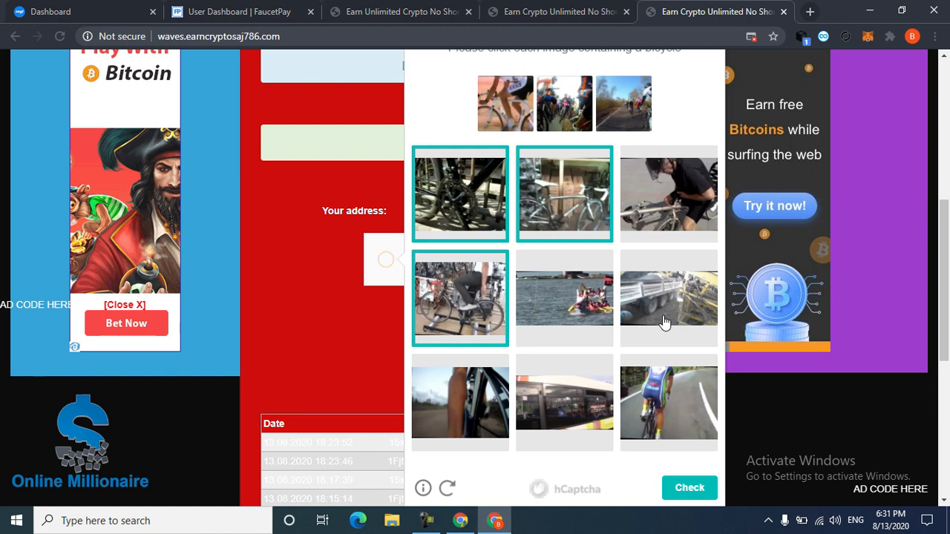
left_click(669, 403)
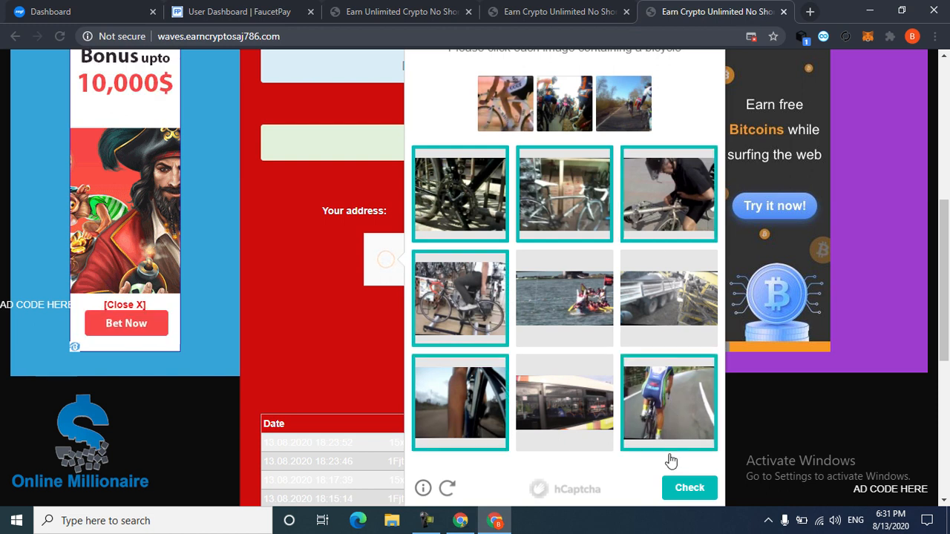
left_click(689, 487)
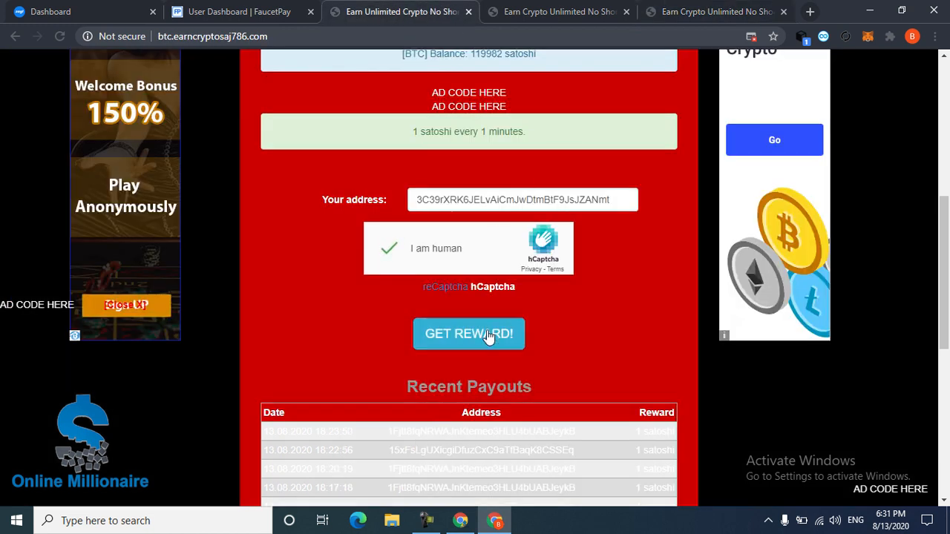
Step: Claim the 1 satoshi GET REWARD! payout and switch back to the FaucetPay account page
left_click(468, 333)
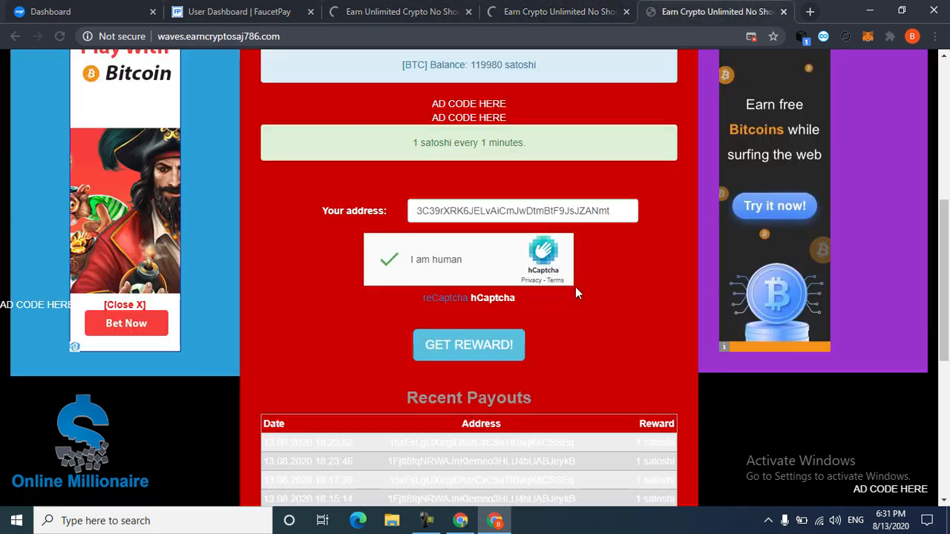
left_click(468, 345)
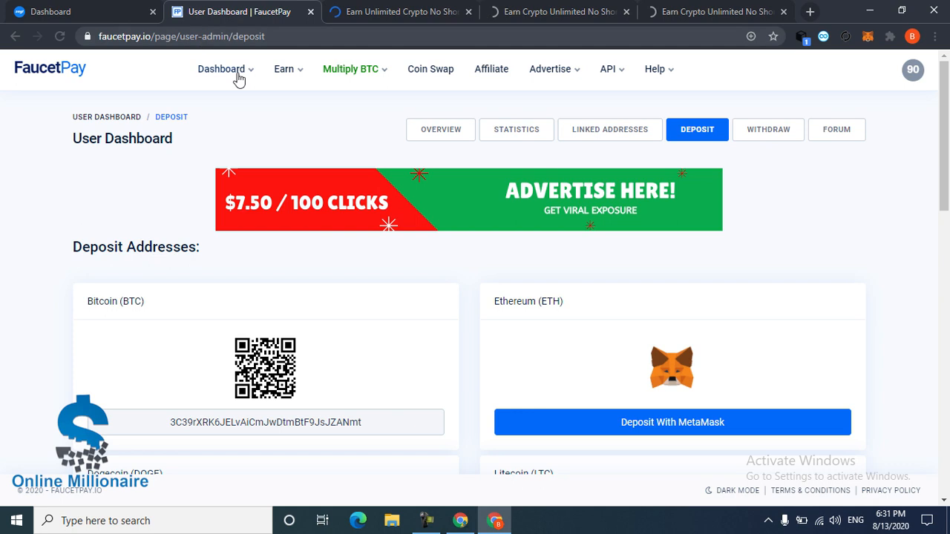
Step: Open Dashboard > User Dashboard and scroll to the three 0.00000001 BTC Normal Payment rows
left_click(221, 69)
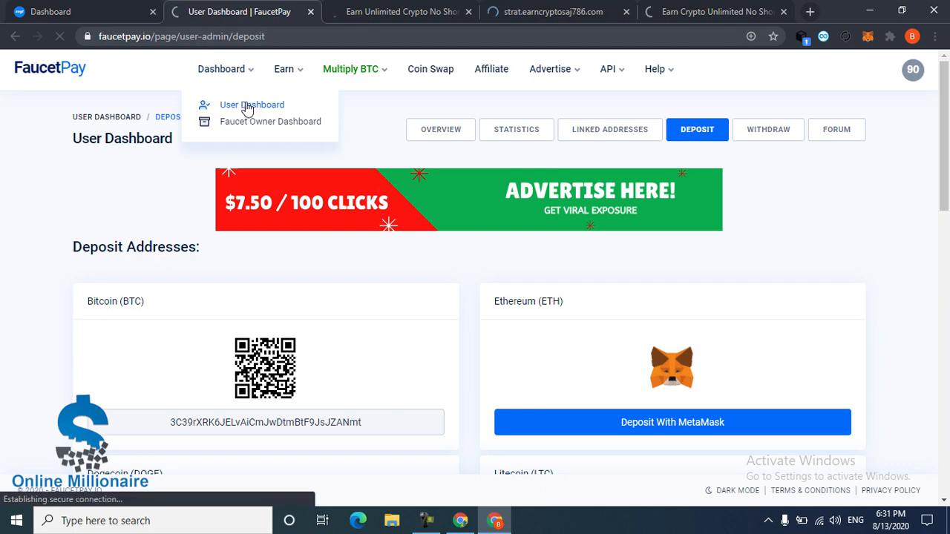
left_click(251, 104)
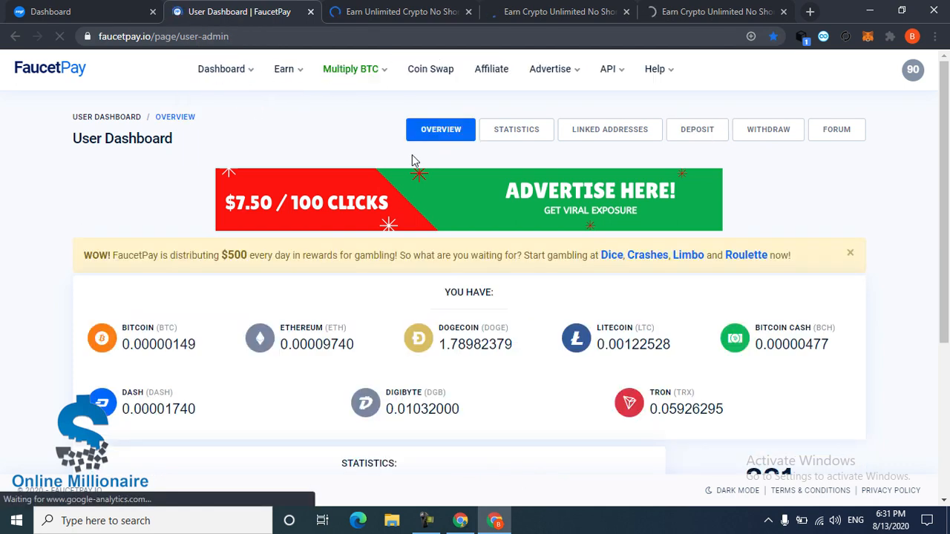
scroll("down", 3)
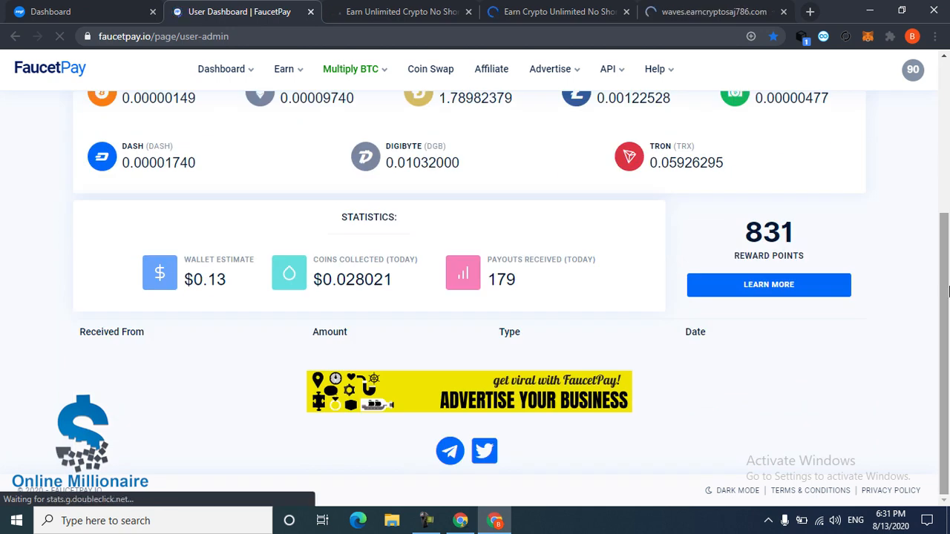
scroll("down", 3)
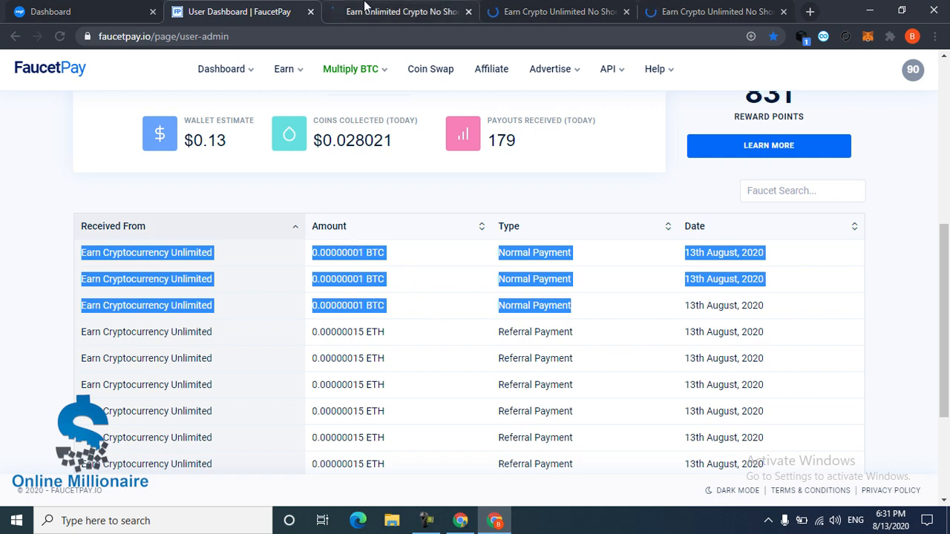
Step: Confirm the 1 satoshi payout on the BTC faucet page and close the bitcoadz pop-up ad
left_click(399, 11)
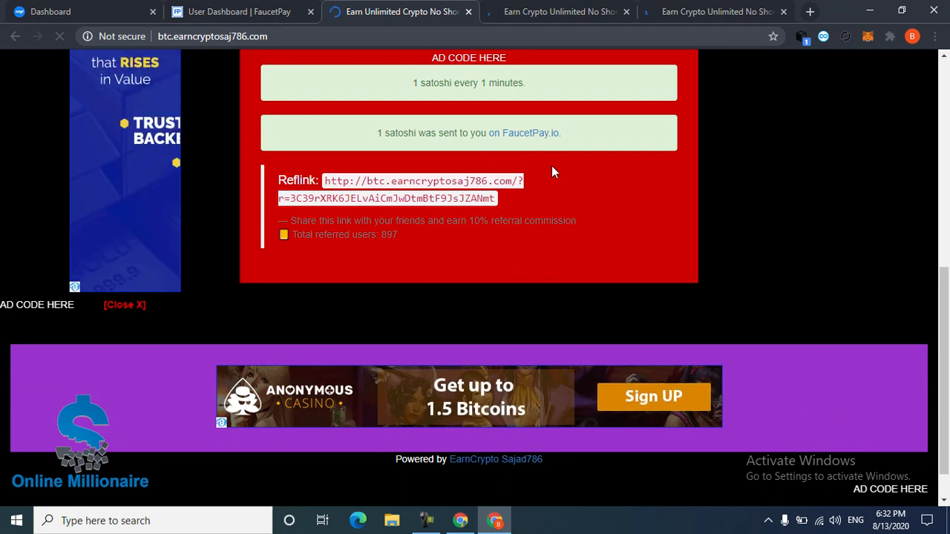
scroll("up", 3)
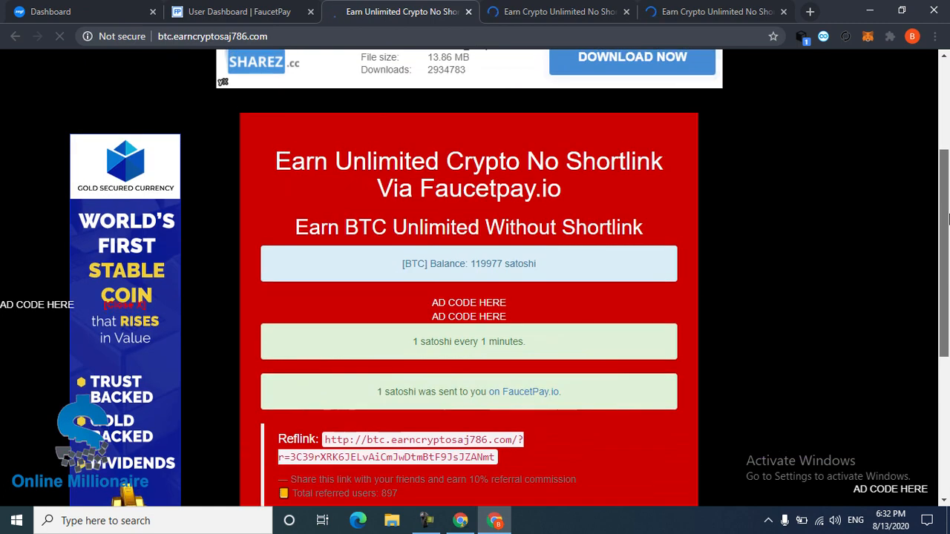
scroll("up", 3)
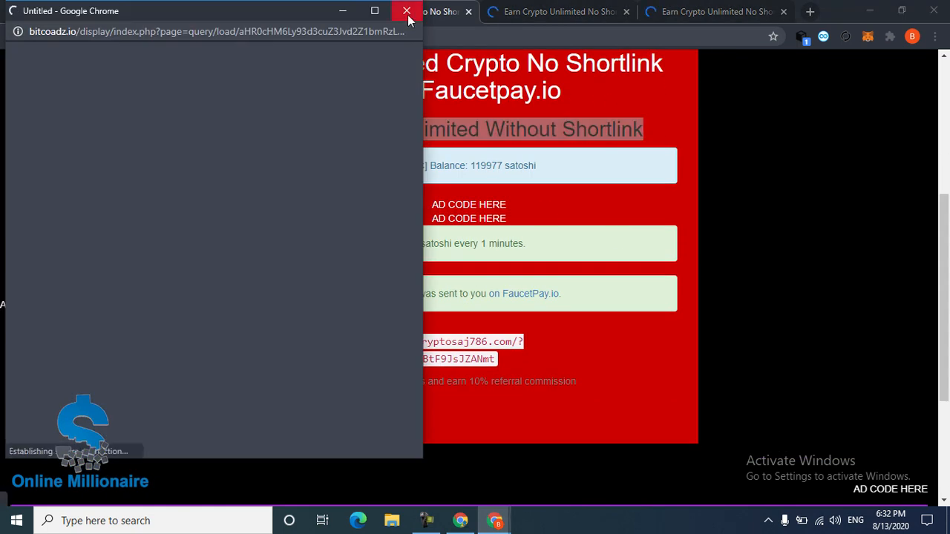
left_click(407, 11)
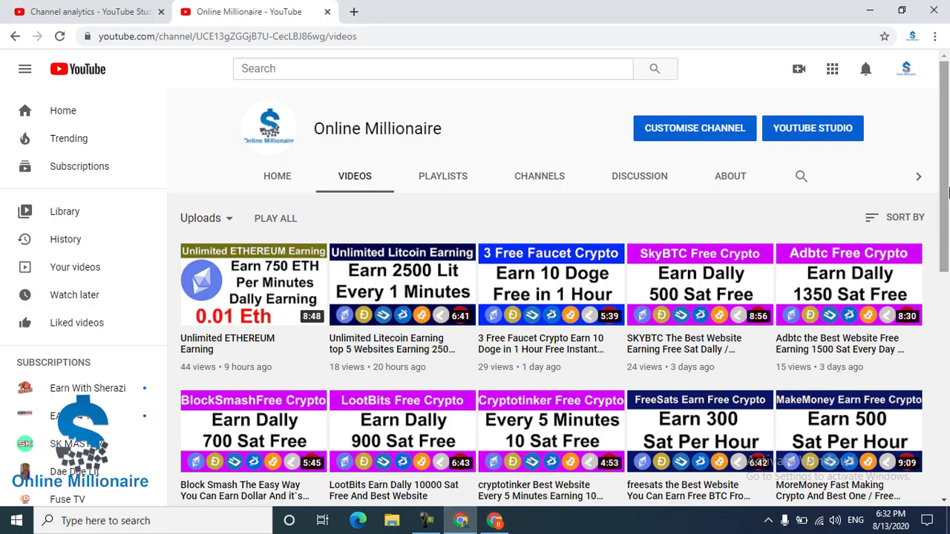
Step: Scroll the Online Millionaire Videos page down to the oldest upload and back to the top
scroll("down", 3)
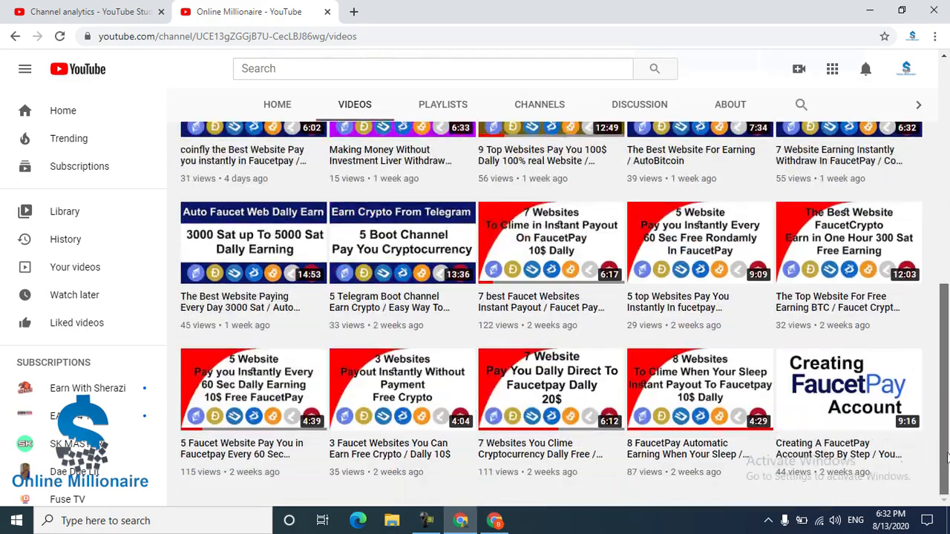
scroll("up", 3)
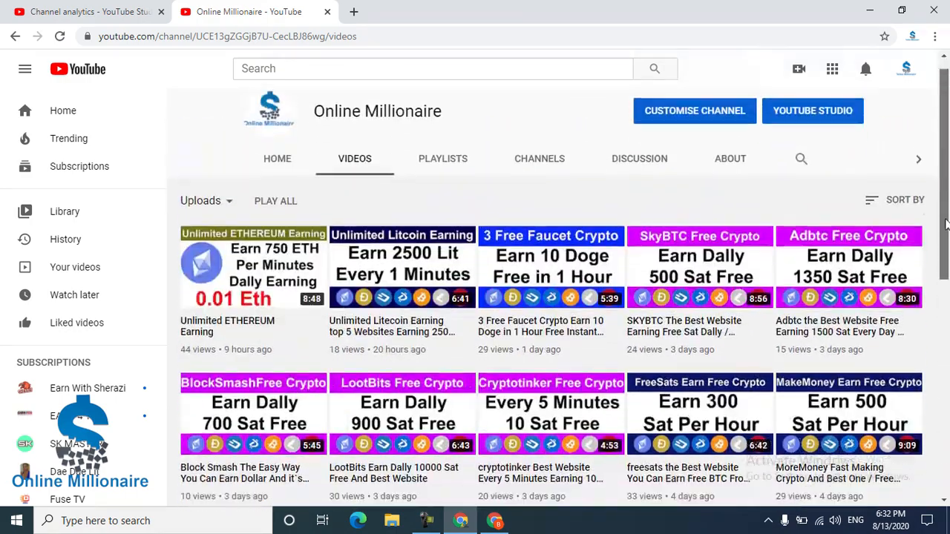
scroll("down", 3)
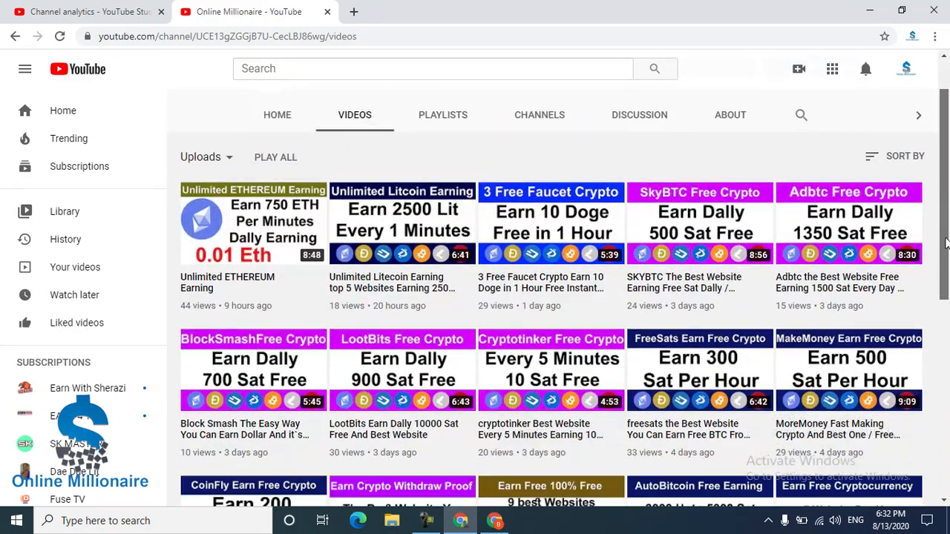
scroll("down", 3)
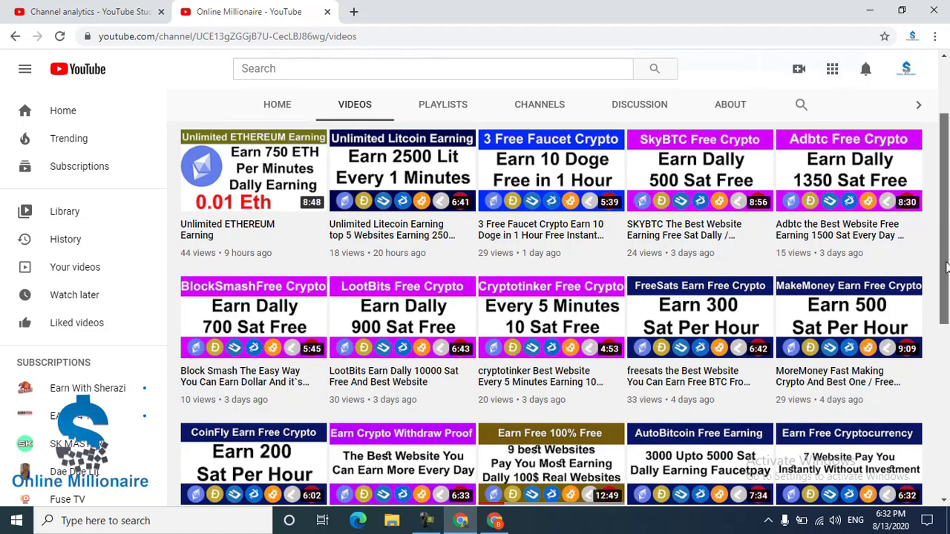
scroll("down", 3)
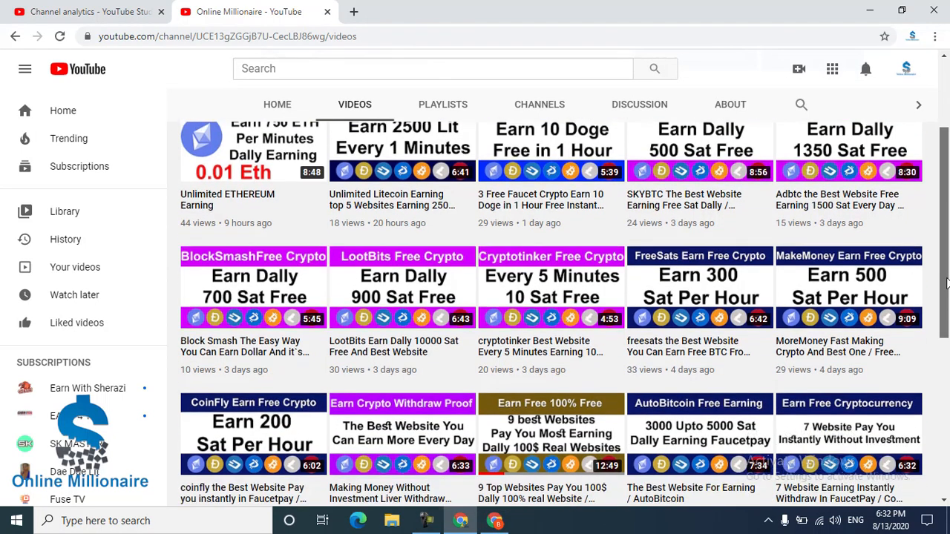
scroll("down", 3)
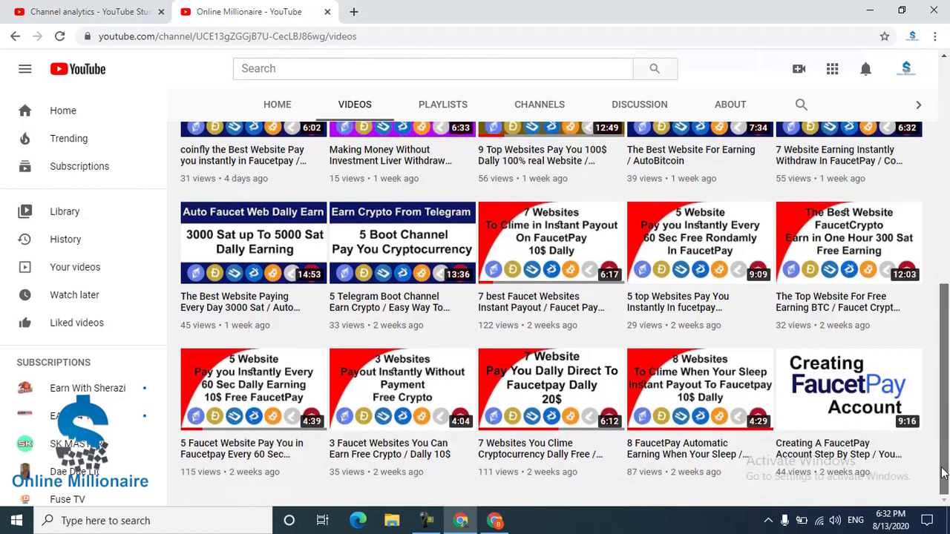
scroll("up", 3)
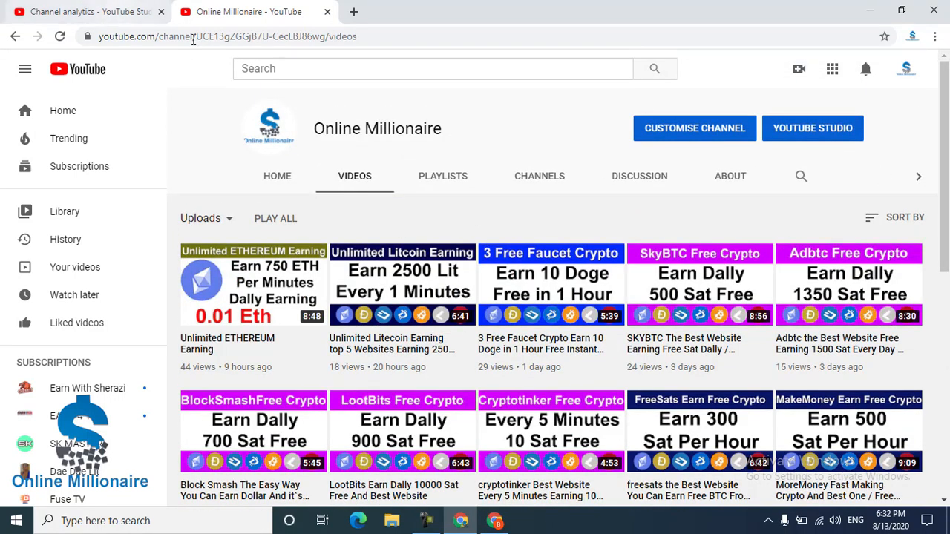
mouse_move(607, 164)
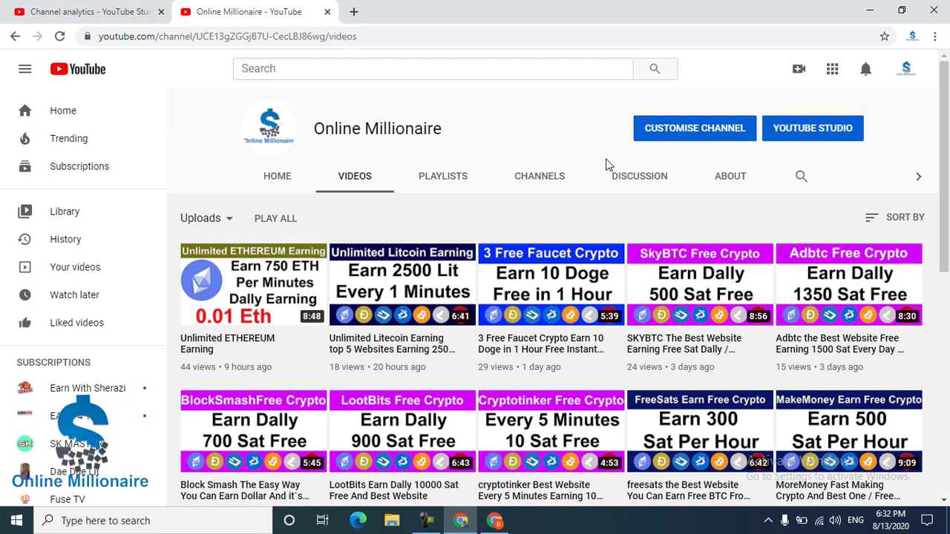
Step: Switch to YouTube Studio's Channel analytics and scroll the 28-day Overview to the views chart
left_click(812, 127)
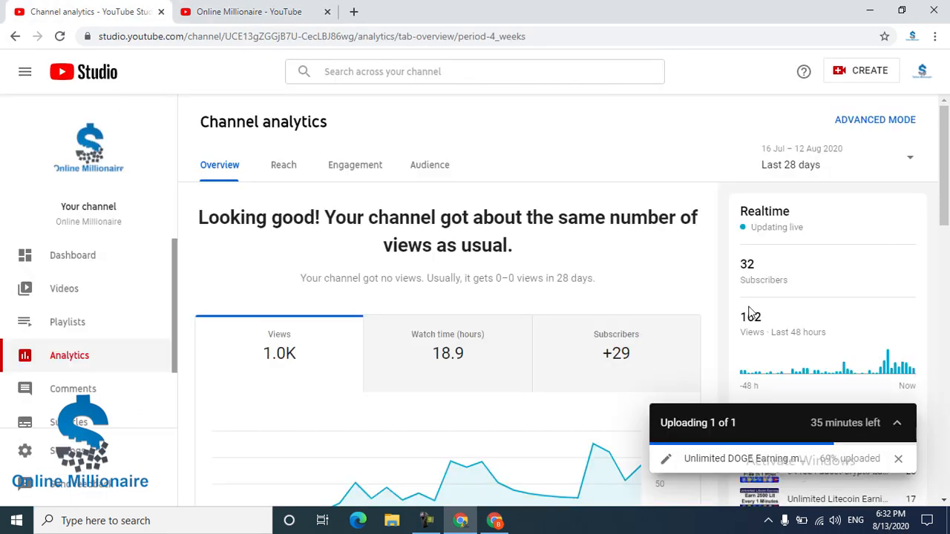
scroll("down", 3)
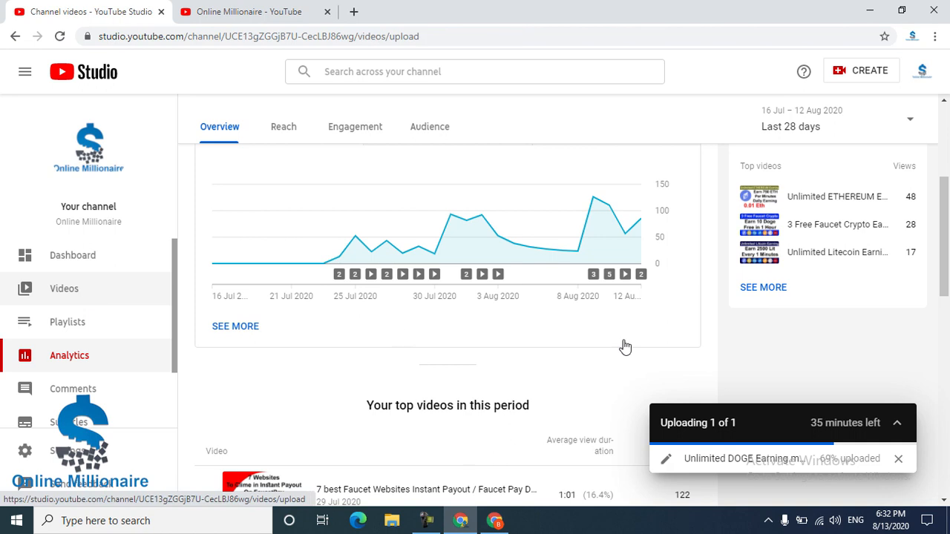
Step: Open the Videos uploads list showing the still-uploading Unlimited DOGE Earning video
left_click(64, 288)
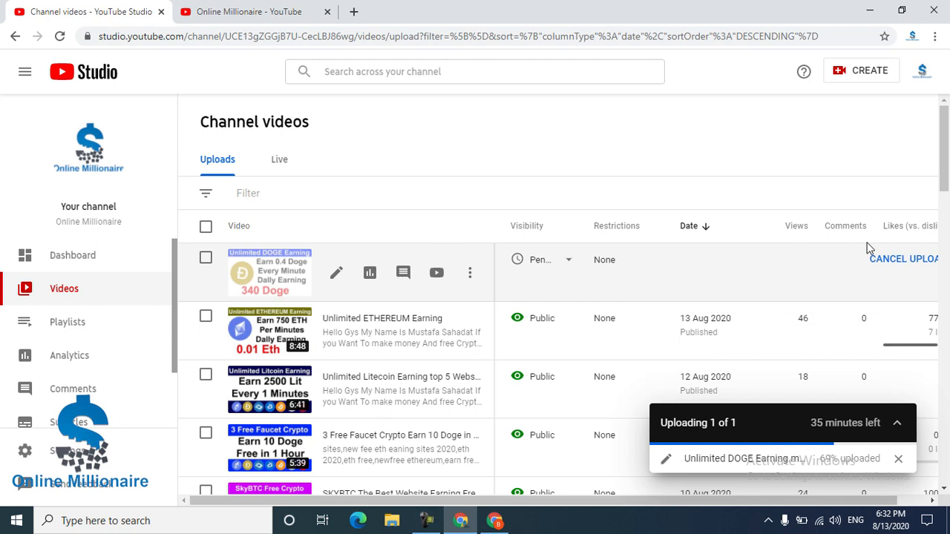
mouse_move(260, 308)
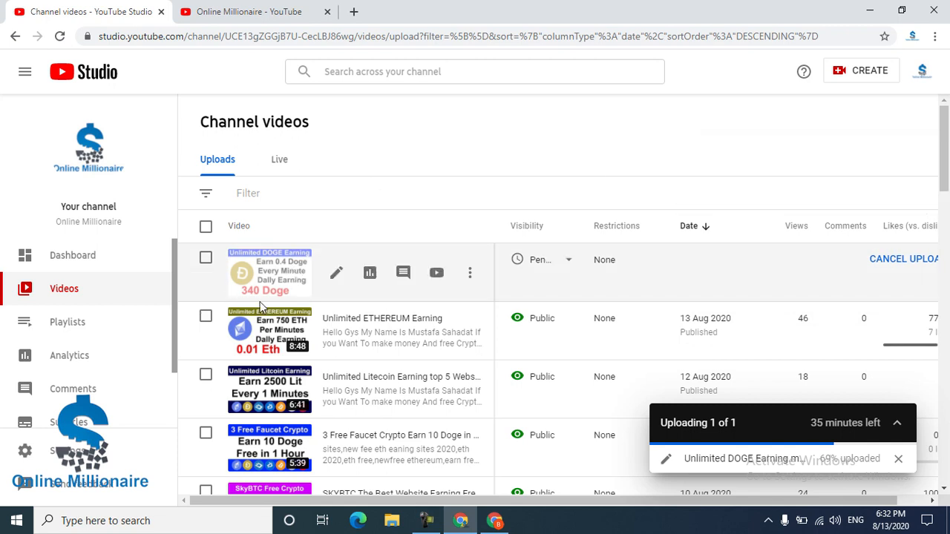
mouse_move(282, 268)
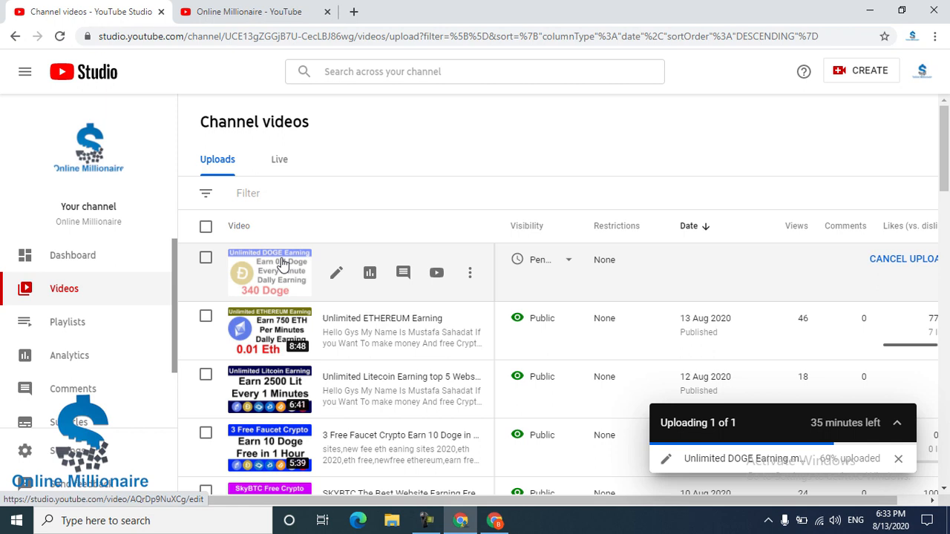
mouse_move(366, 305)
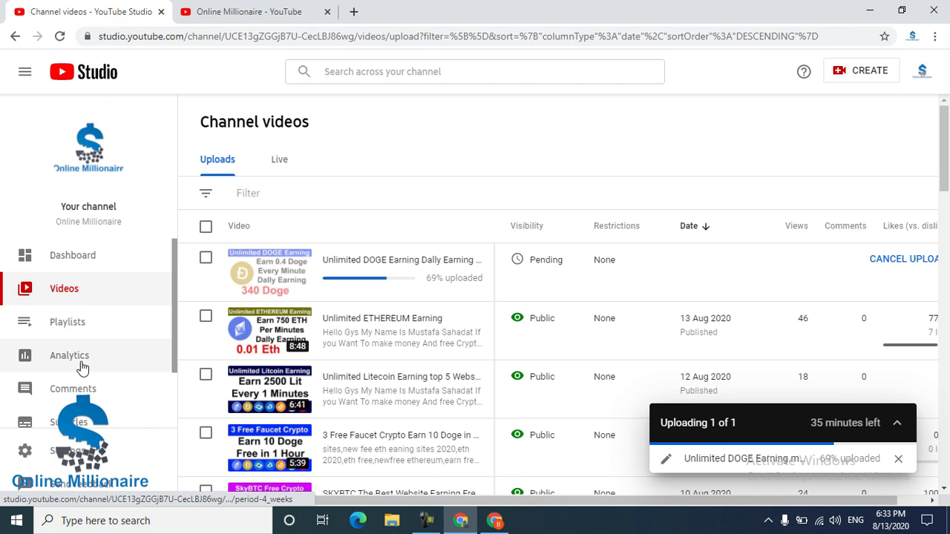
Step: Open Analytics and scroll through the channel overview
left_click(69, 355)
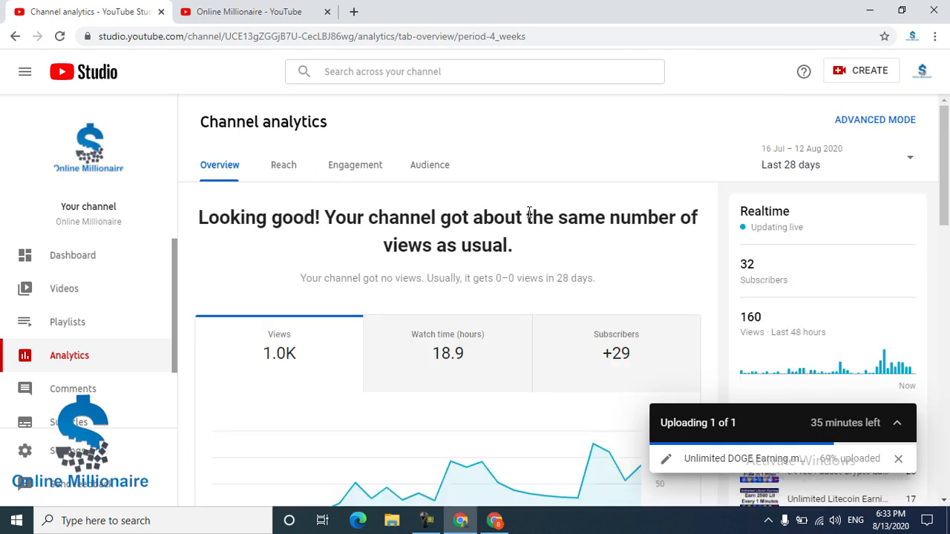
scroll("down", 3)
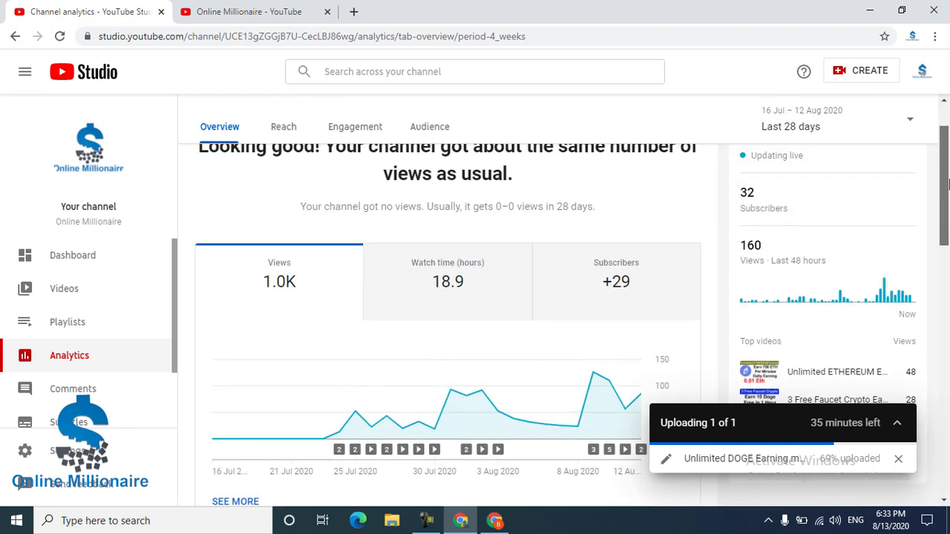
mouse_move(884, 301)
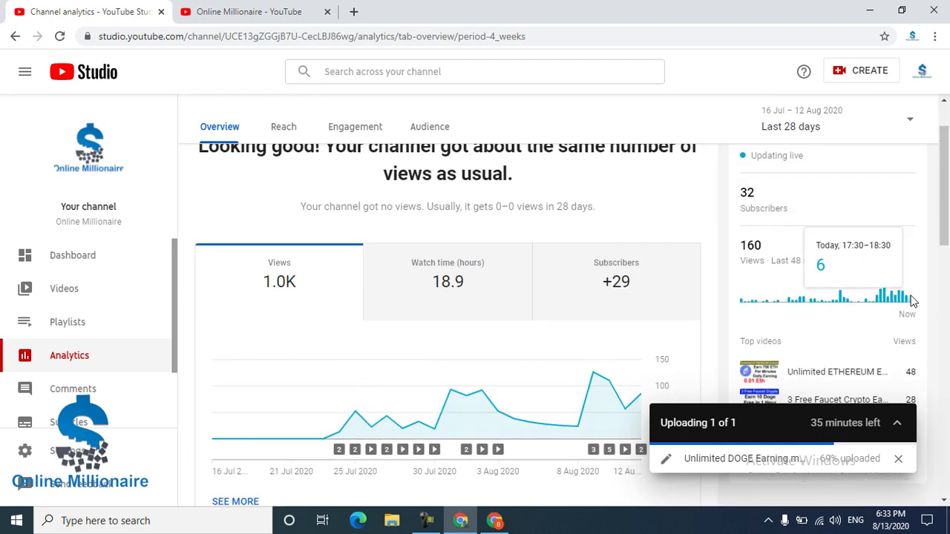
scroll("up", 3)
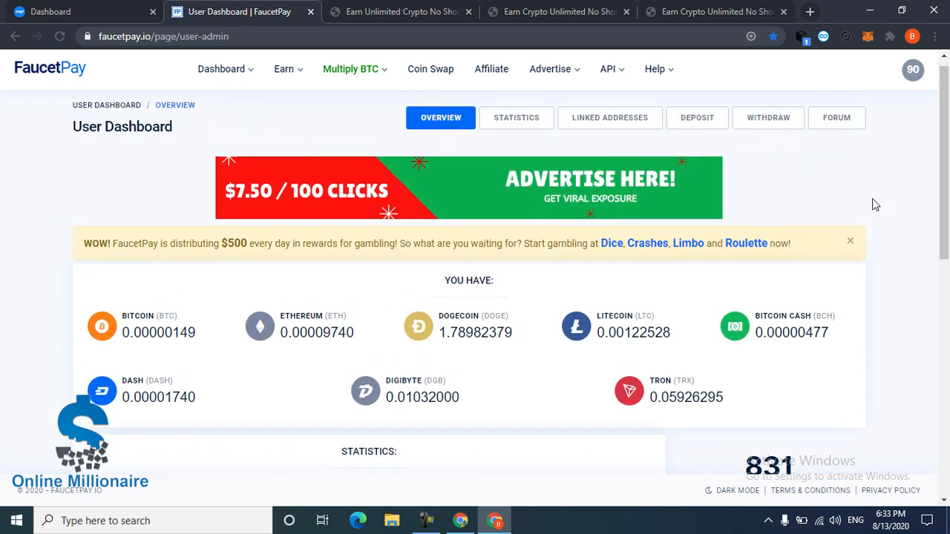
Step: Close the WOW gambling banner and scroll through the BTC payout history and back
left_click(850, 241)
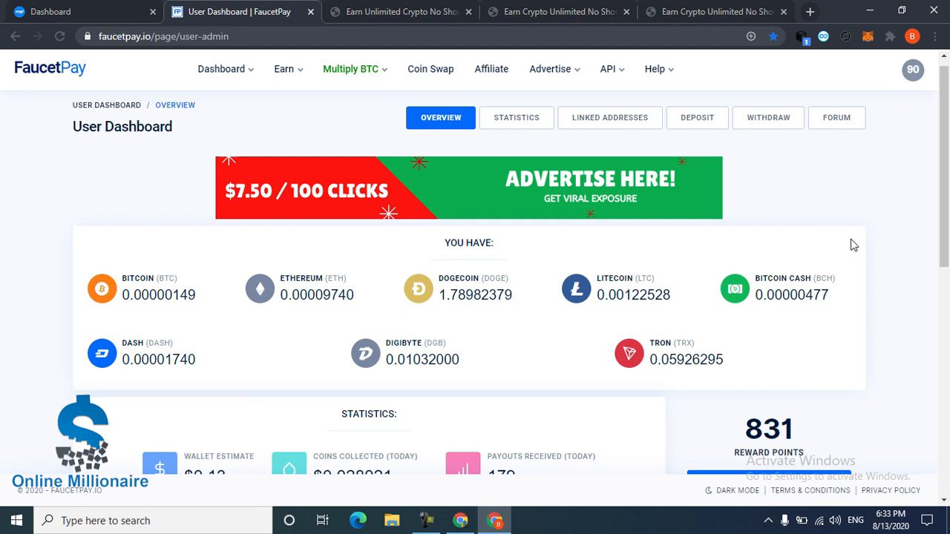
scroll("down", 3)
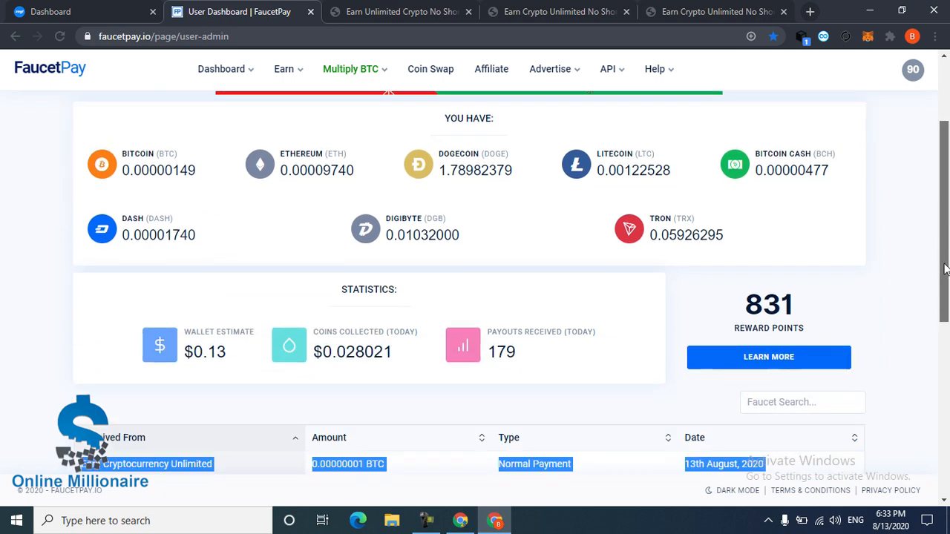
scroll("up", 3)
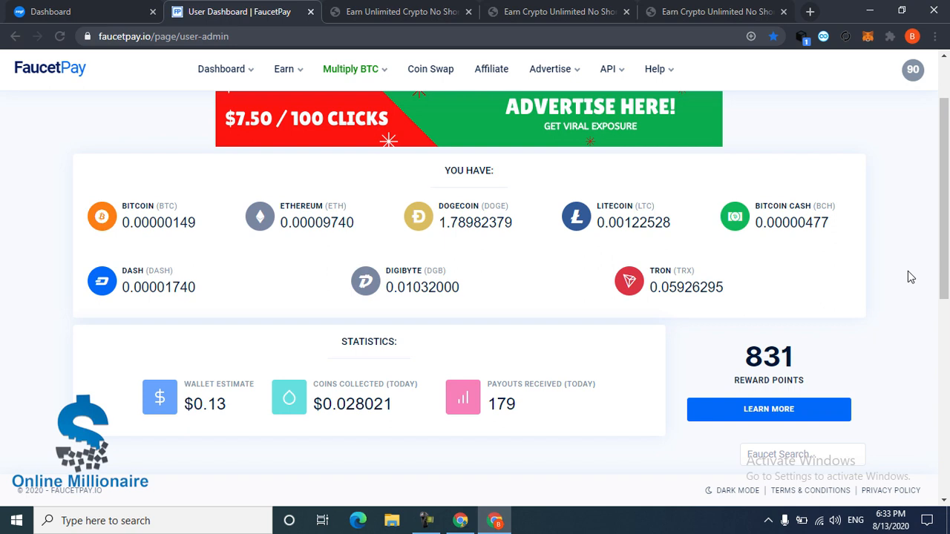
scroll("down", 3)
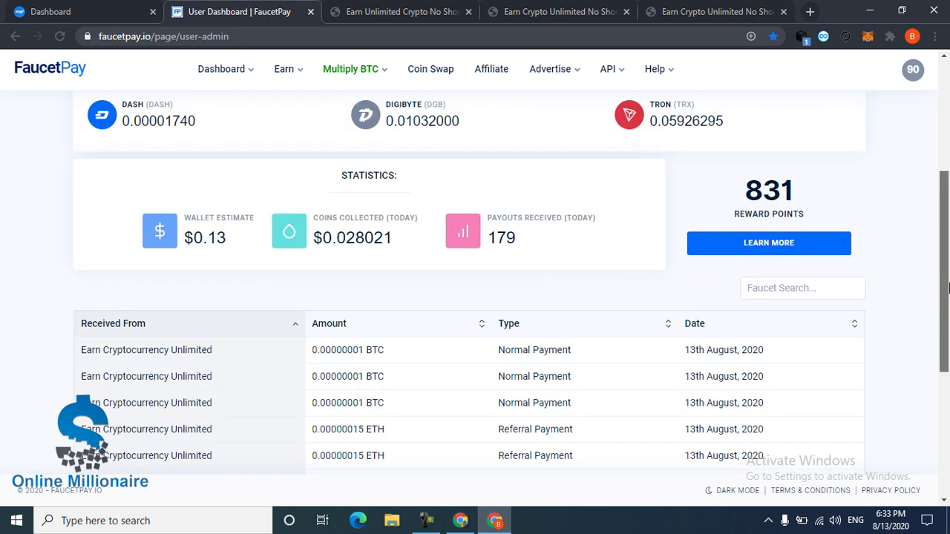
scroll("down", 3)
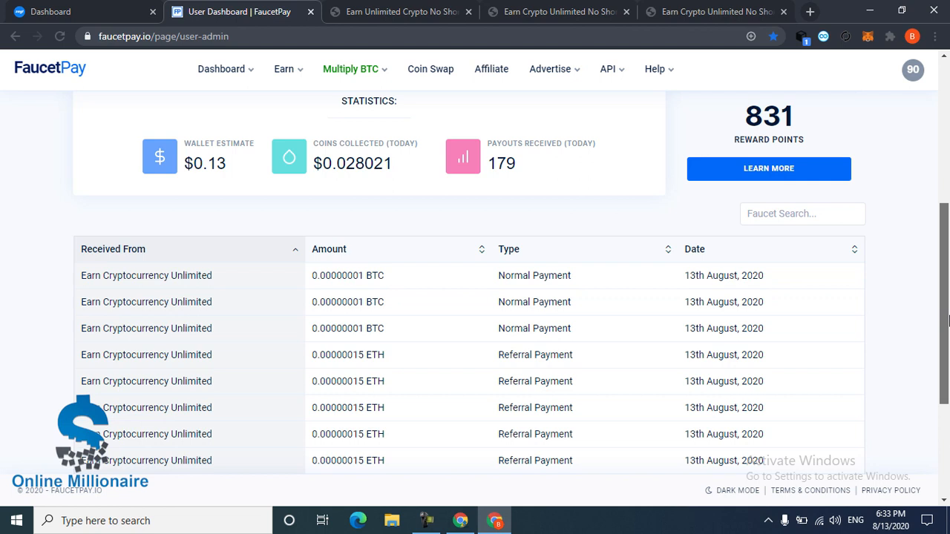
scroll("up", 3)
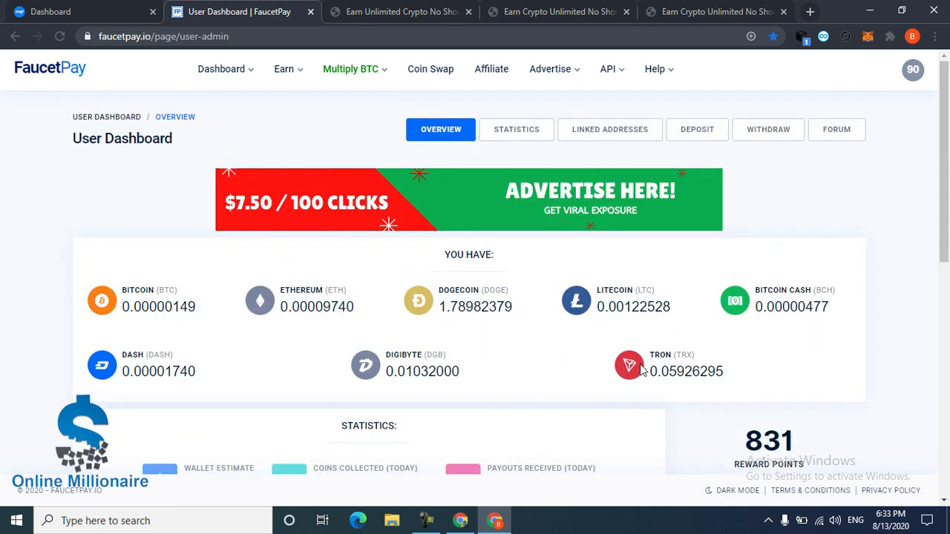